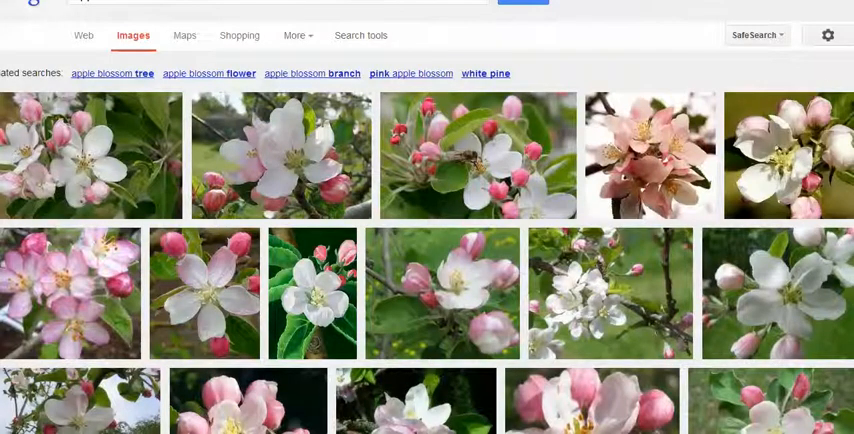
Scroll through the Google Images results for apple blossoms
scroll(up, 3)
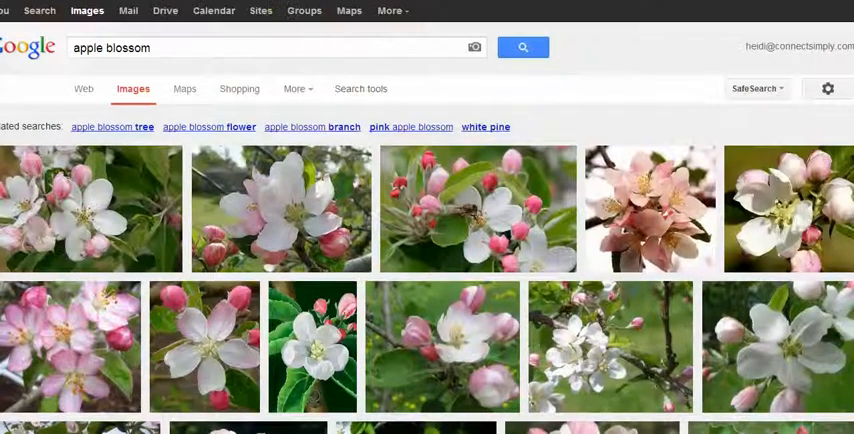
scroll(down, 3)
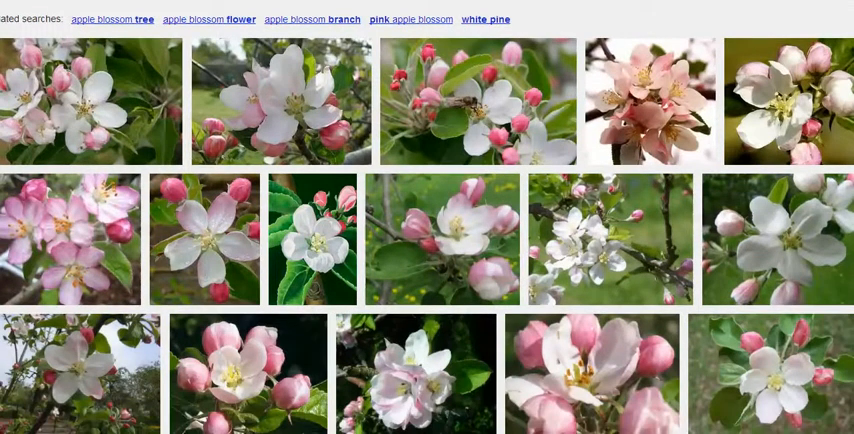
scroll(up, 3)
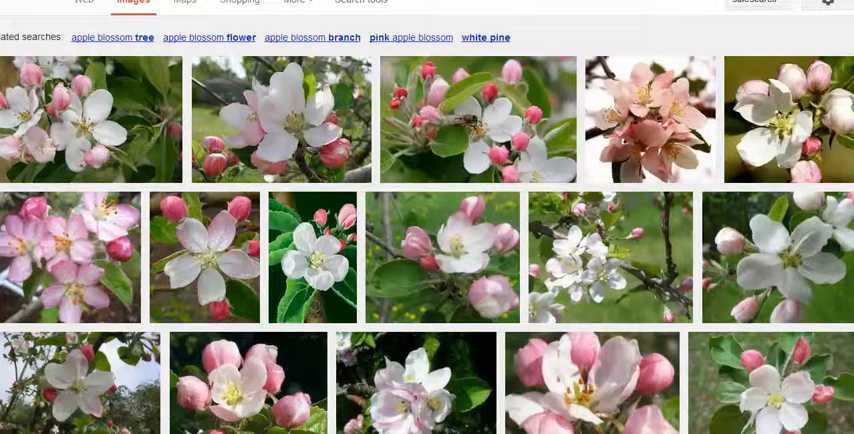
mouse_move(492, 92)
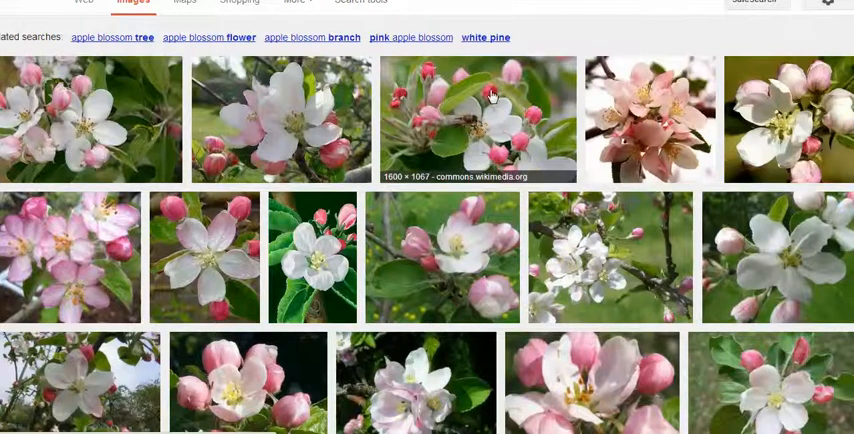
mouse_move(470, 110)
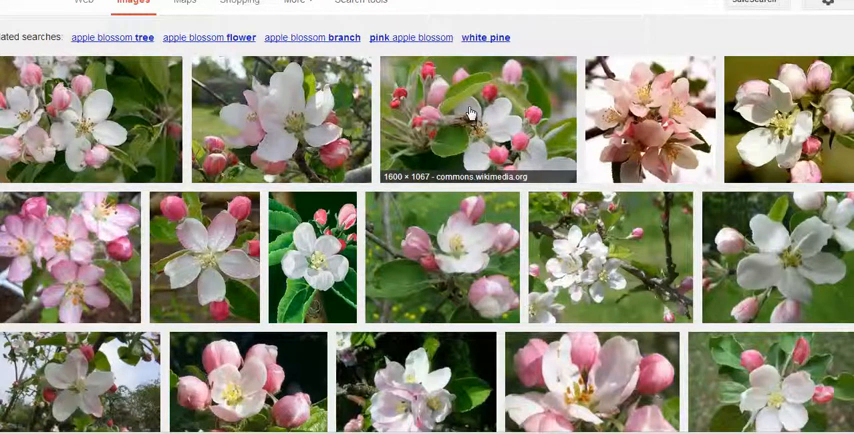
mouse_move(502, 136)
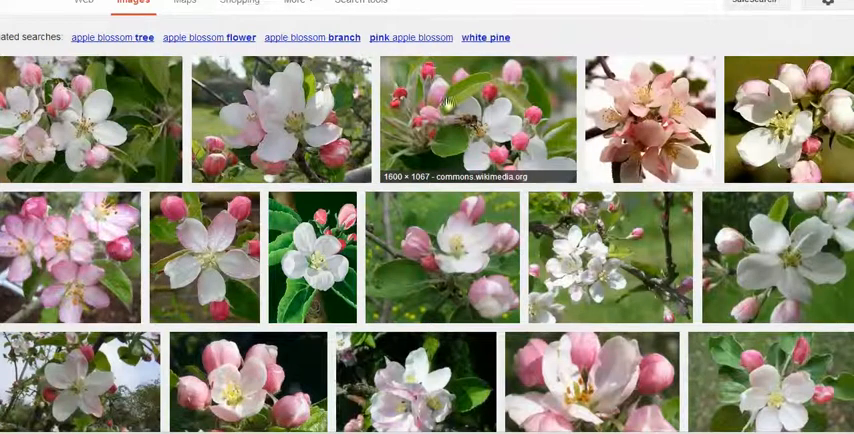
mouse_move(652, 36)
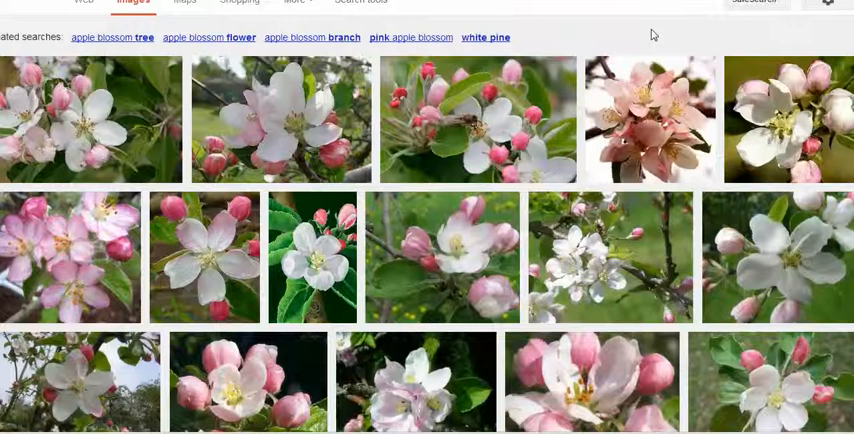
mouse_move(656, 32)
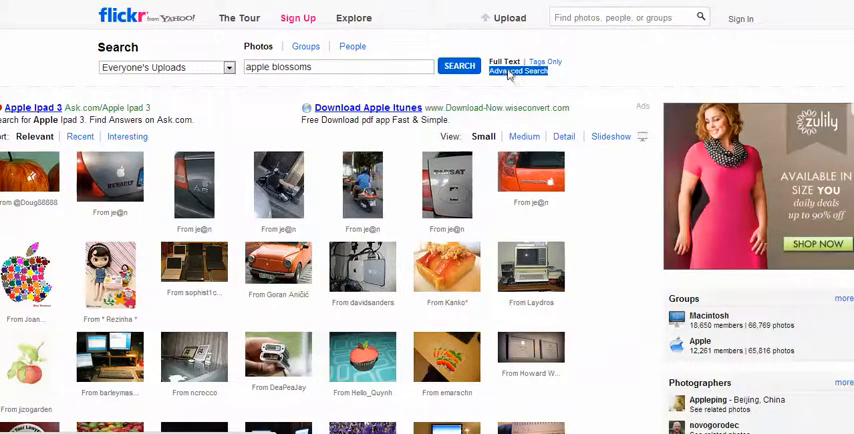
In Advanced Search, limit results to Creative Commons content usable commercially
click(518, 72)
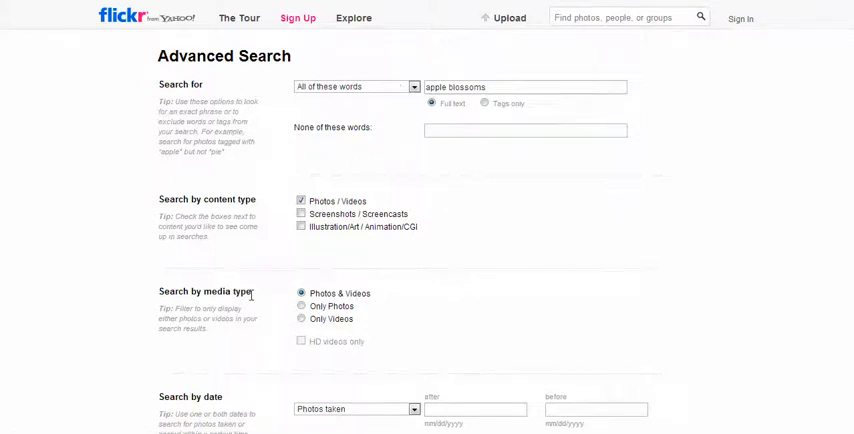
scroll(down, 3)
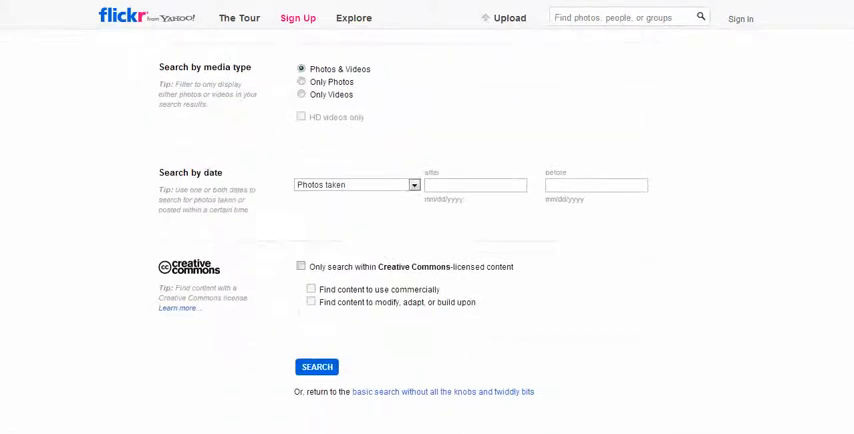
scroll(down, 3)
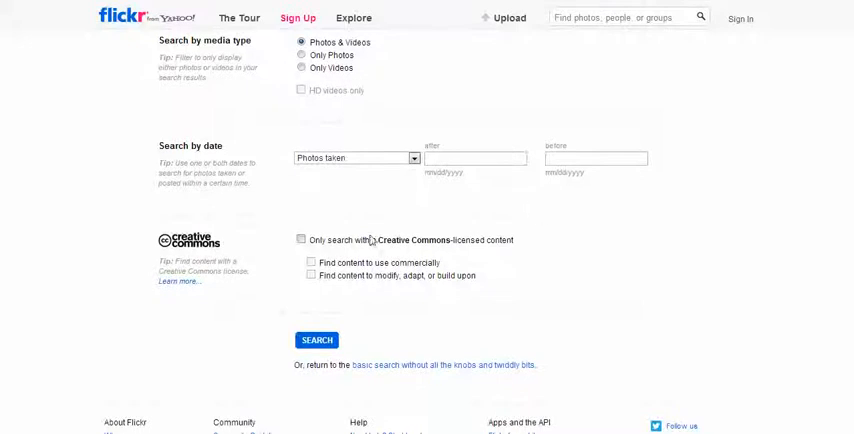
click(300, 240)
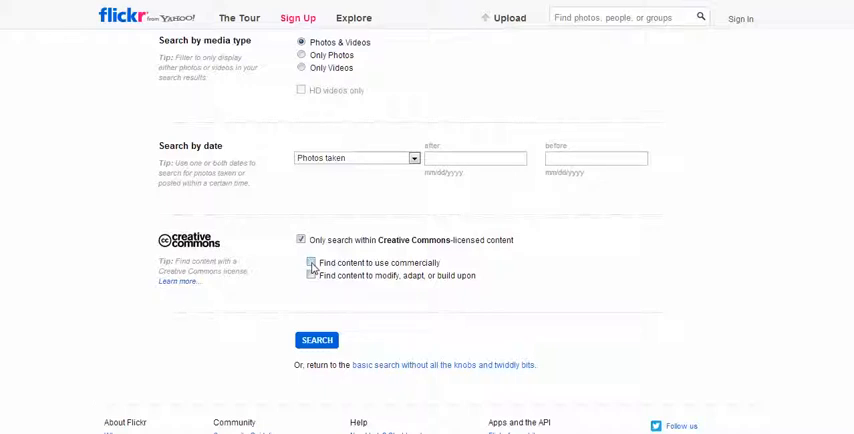
click(302, 264)
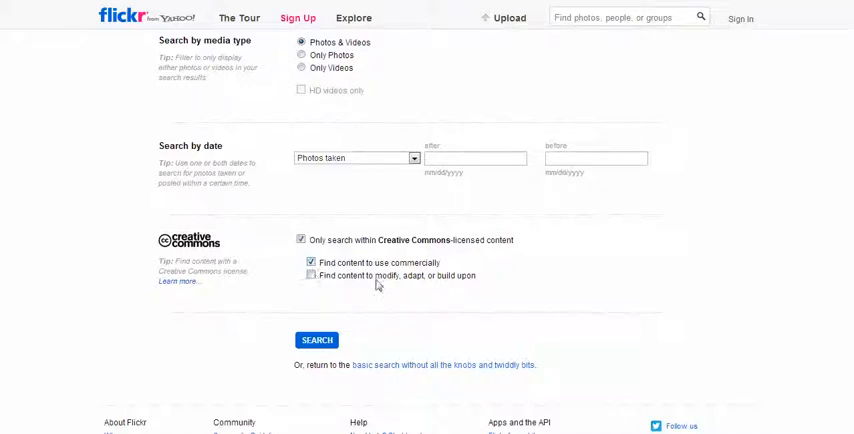
mouse_move(438, 278)
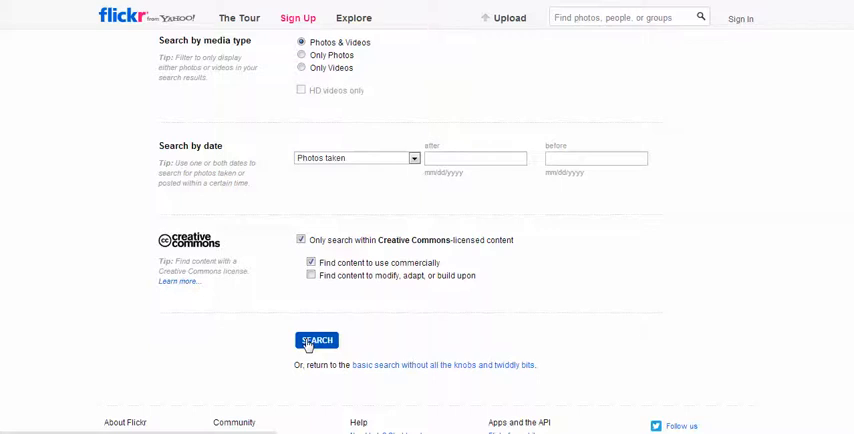
Run the filtered search and view the Apple Blossom photo's page
click(316, 340)
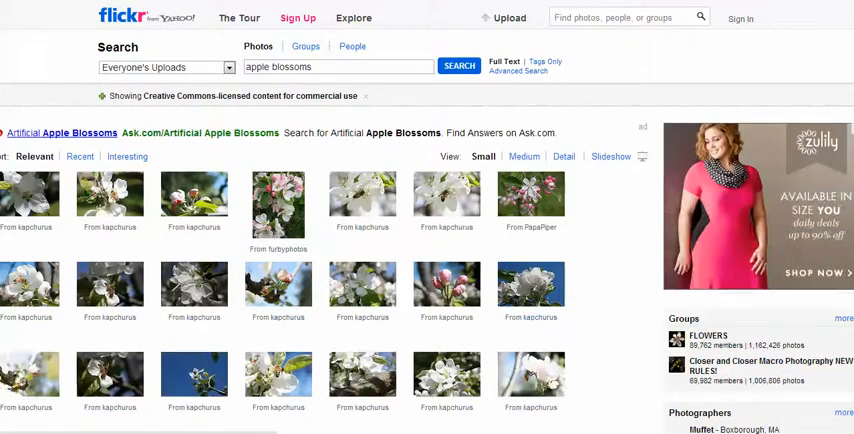
scroll(down, 3)
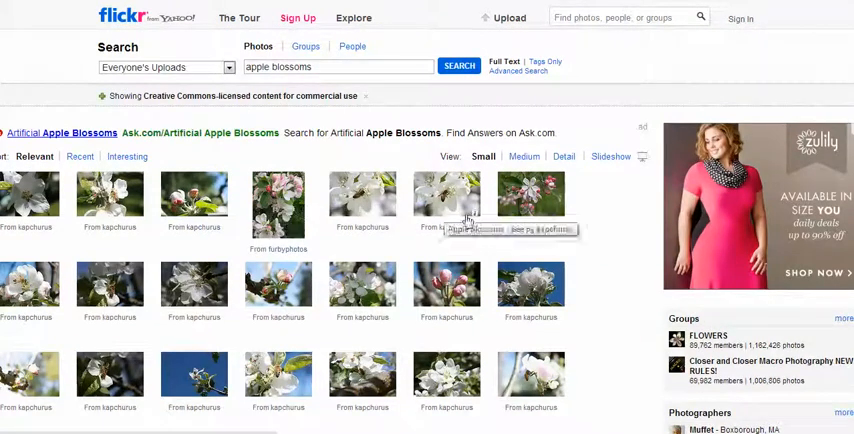
mouse_move(530, 196)
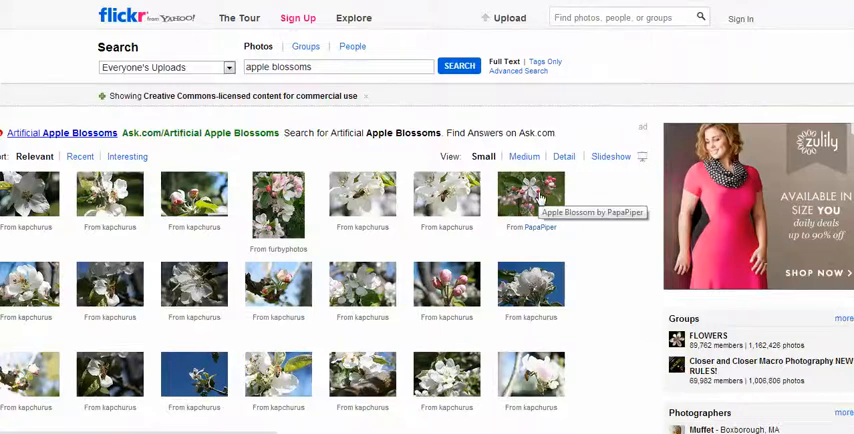
click(530, 196)
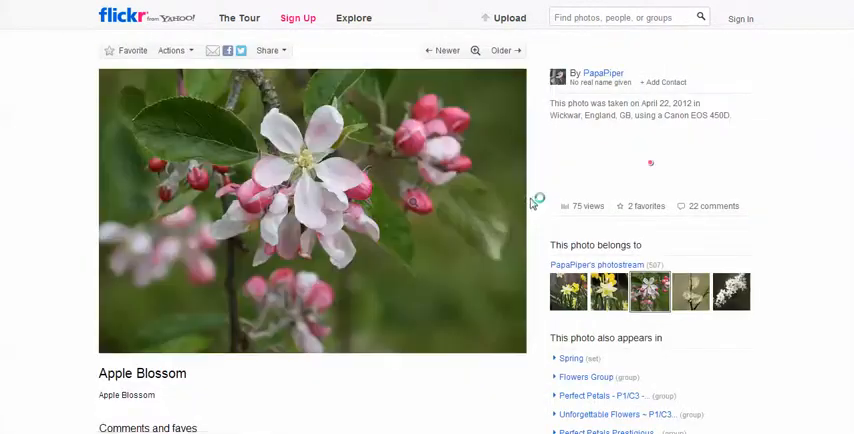
click(650, 162)
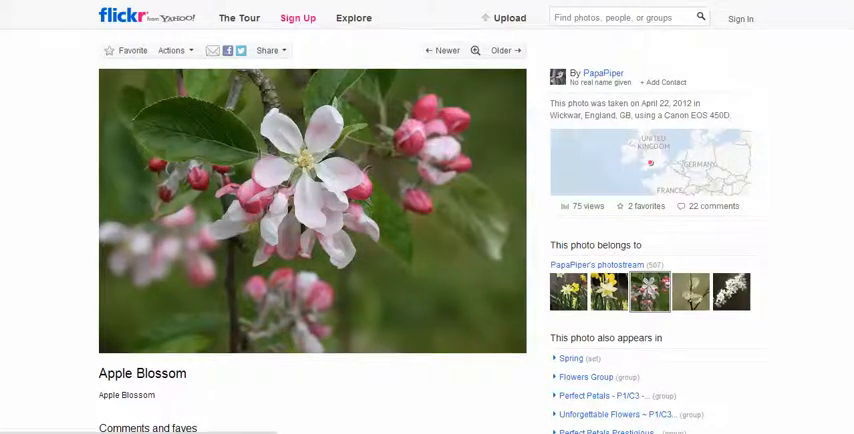
scroll(down, 3)
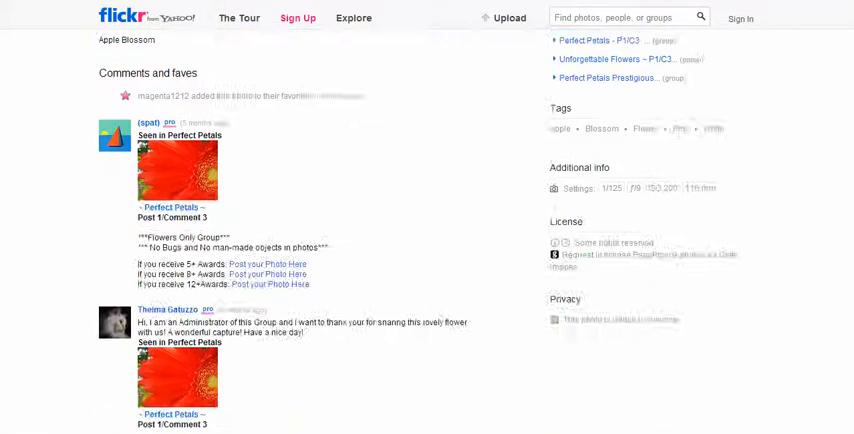
scroll(up, 3)
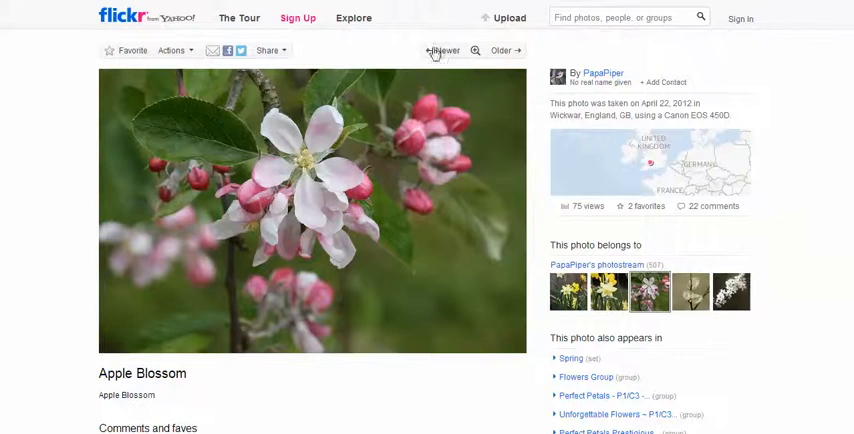
From the photo's actions, view all sizes and preview Small and Square 150
click(172, 50)
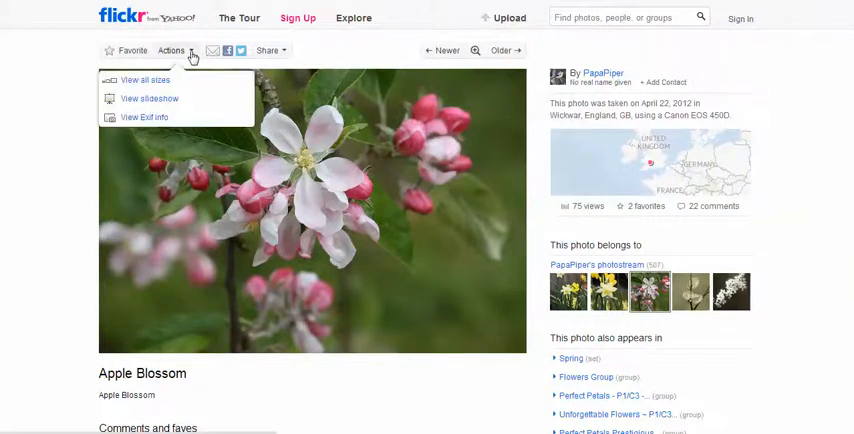
mouse_move(144, 80)
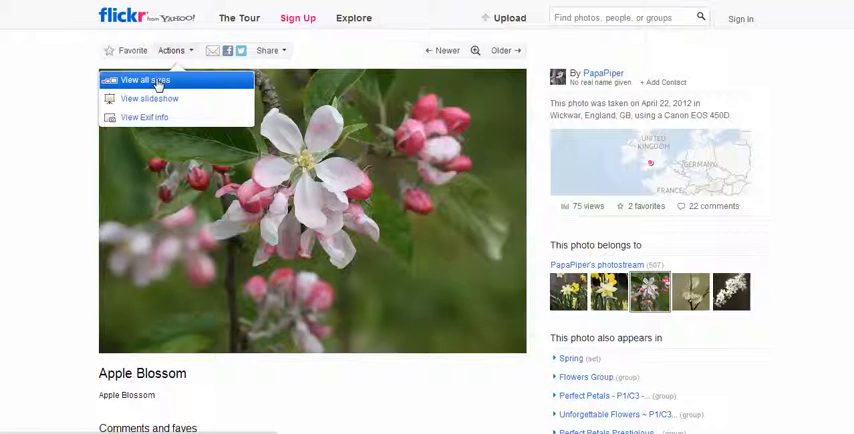
click(144, 80)
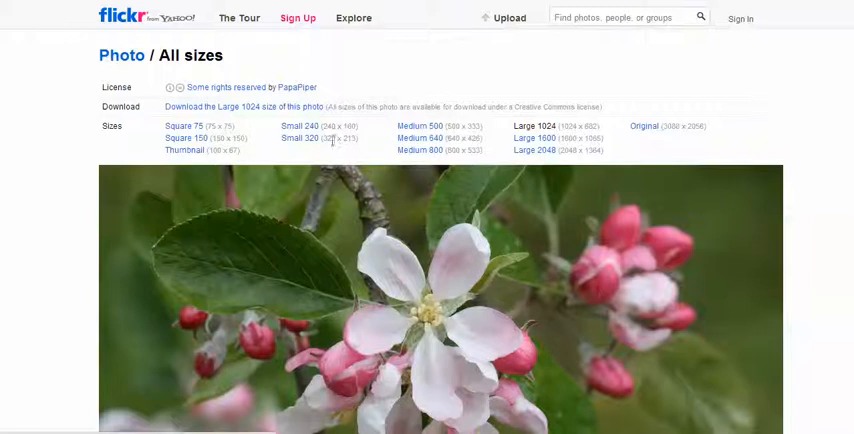
double_click(300, 138)
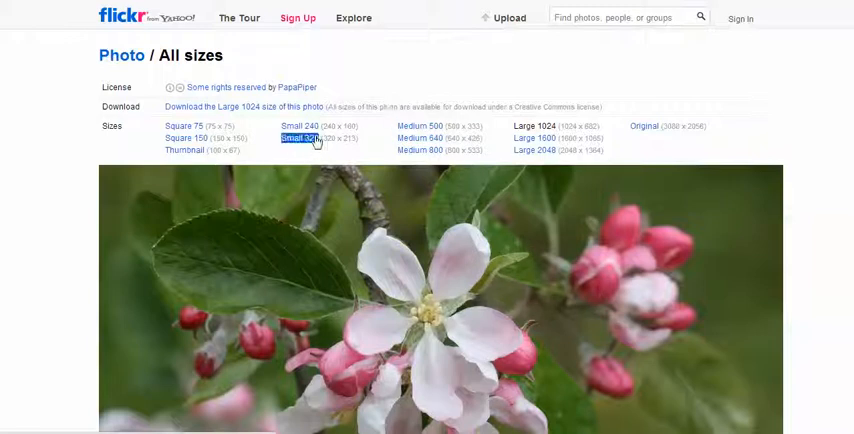
click(296, 138)
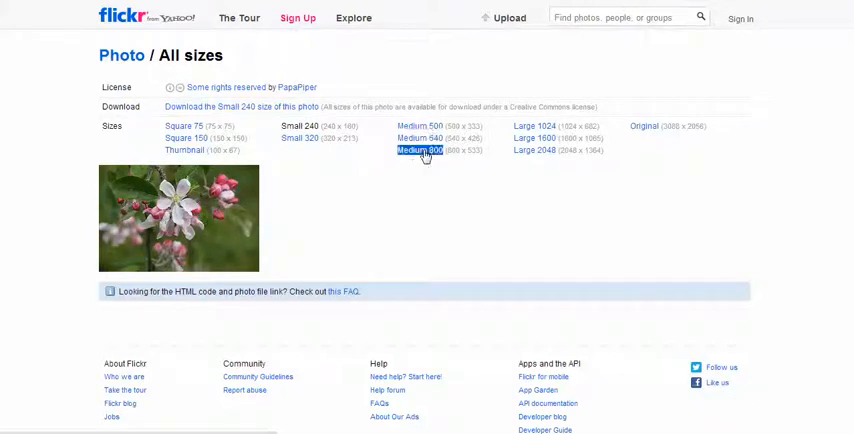
click(186, 138)
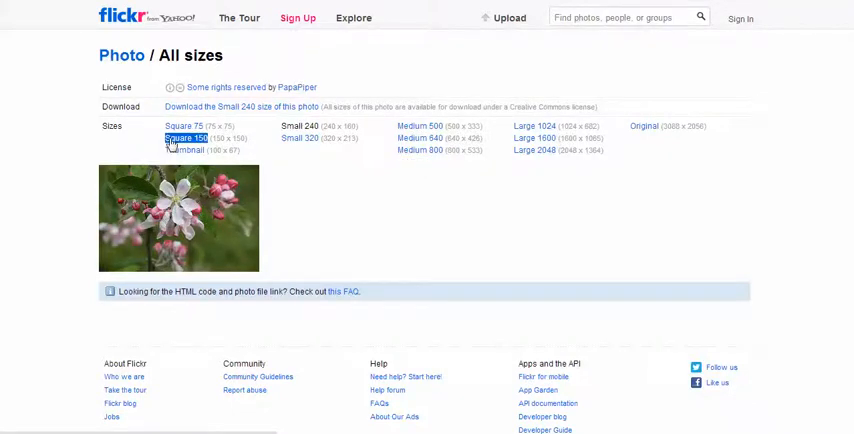
click(184, 140)
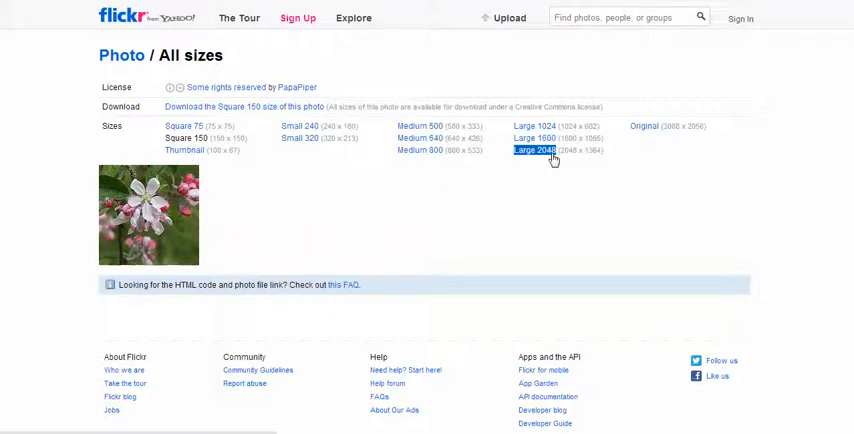
Preview Large 1024 and Medium 640, then download the Small 240 version
click(530, 126)
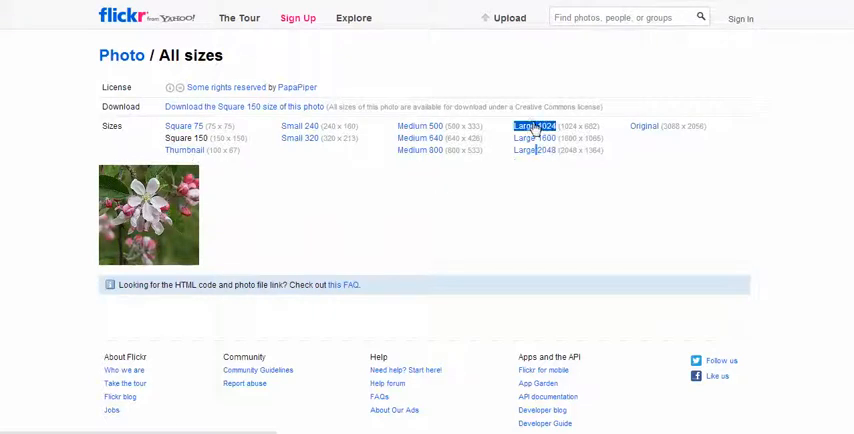
click(534, 128)
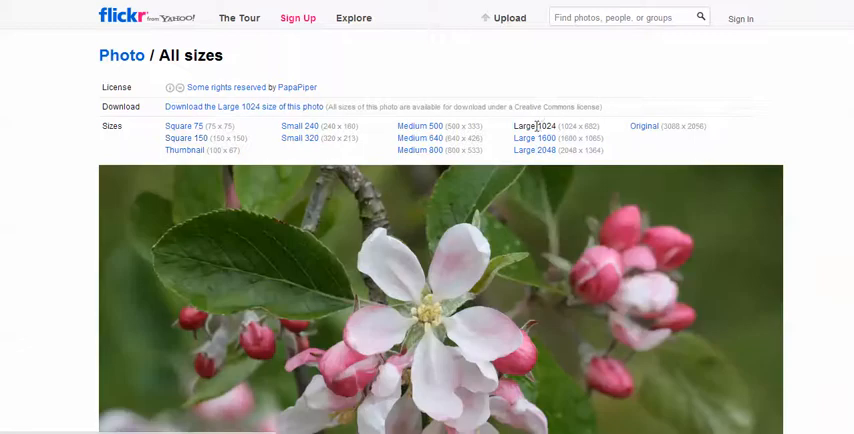
scroll(down, 3)
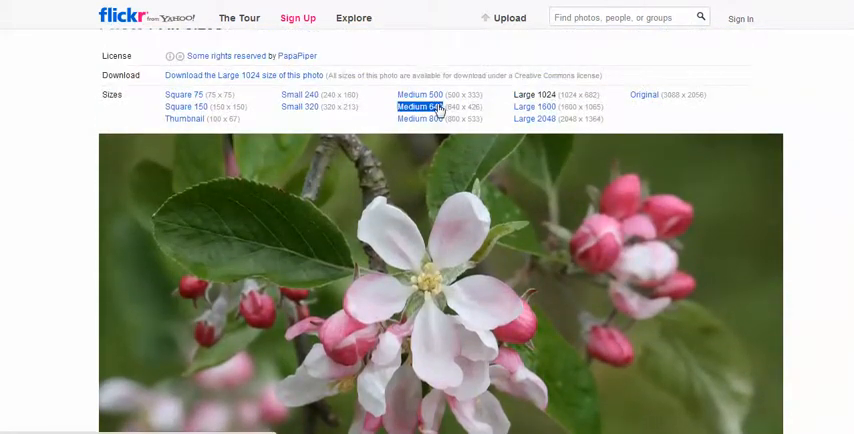
click(420, 108)
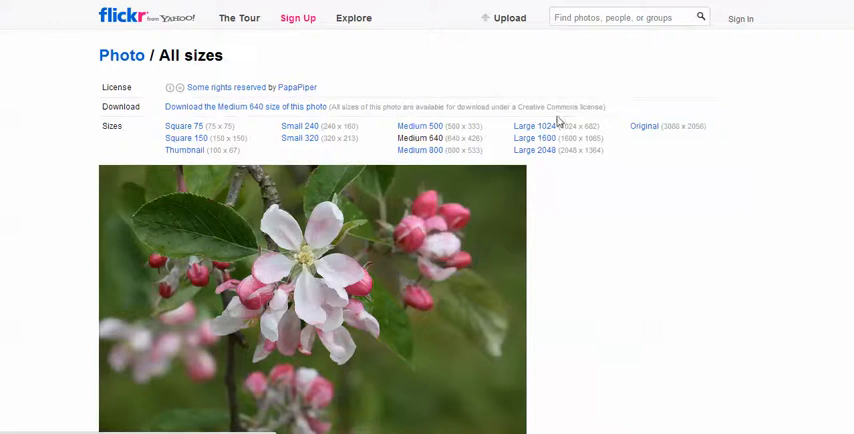
scroll(down, 3)
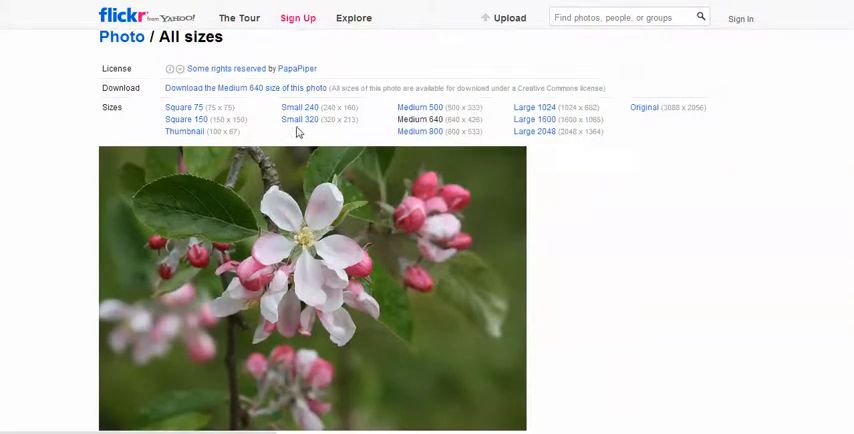
click(296, 108)
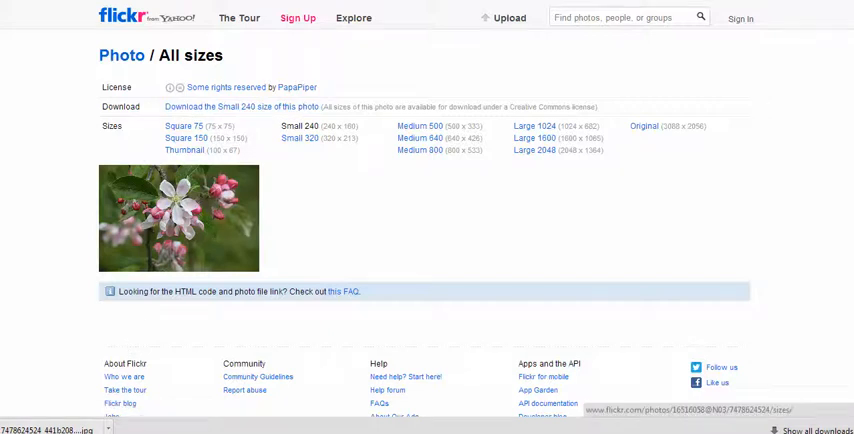
Review the Attribution-NoDerivs 2.0 license via 'Some rights reserved', then view the downloaded image
double_click(224, 88)
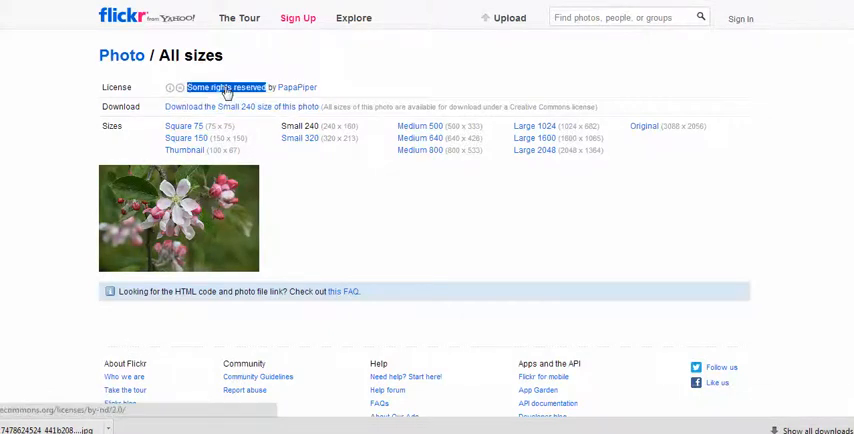
click(224, 88)
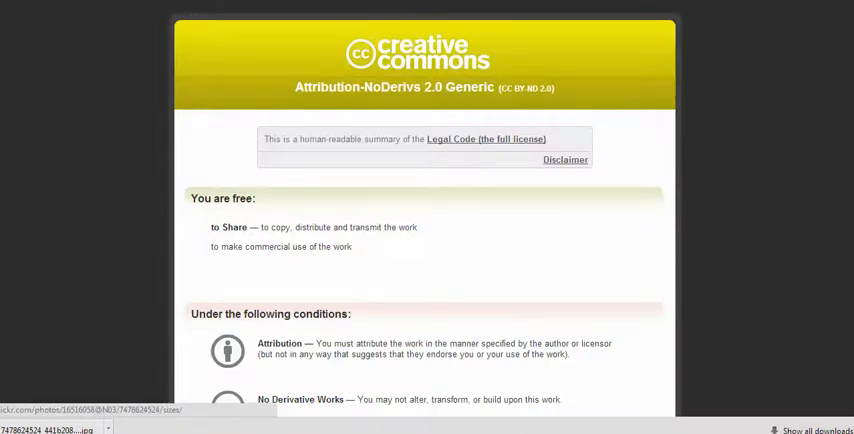
scroll(down, 3)
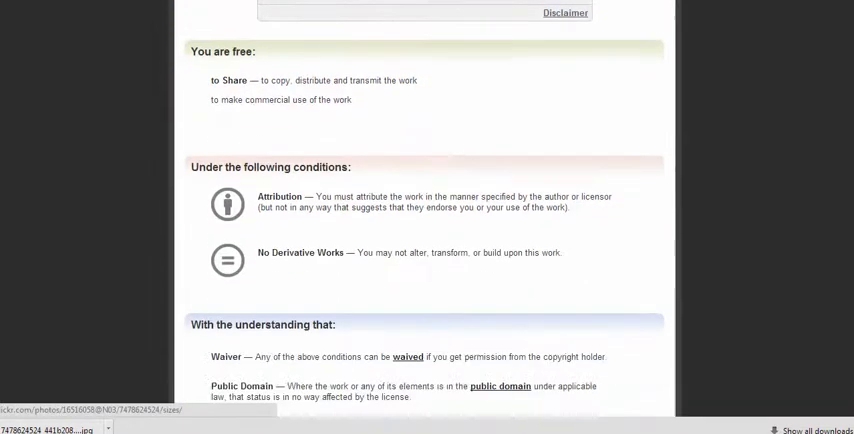
mouse_move(436, 268)
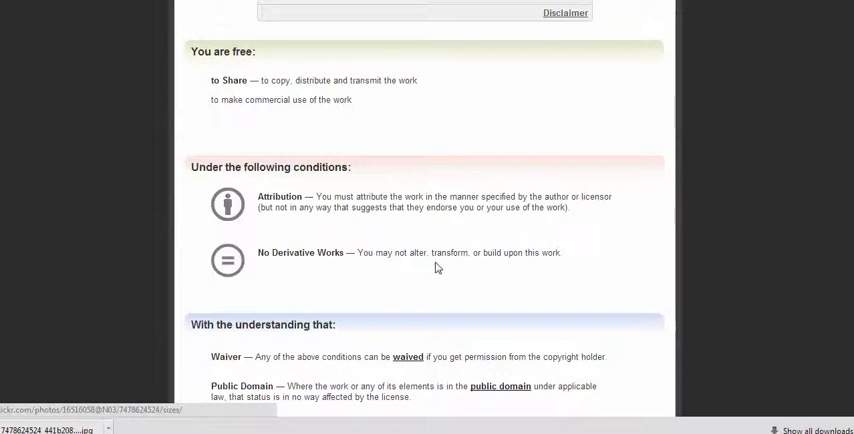
mouse_move(224, 248)
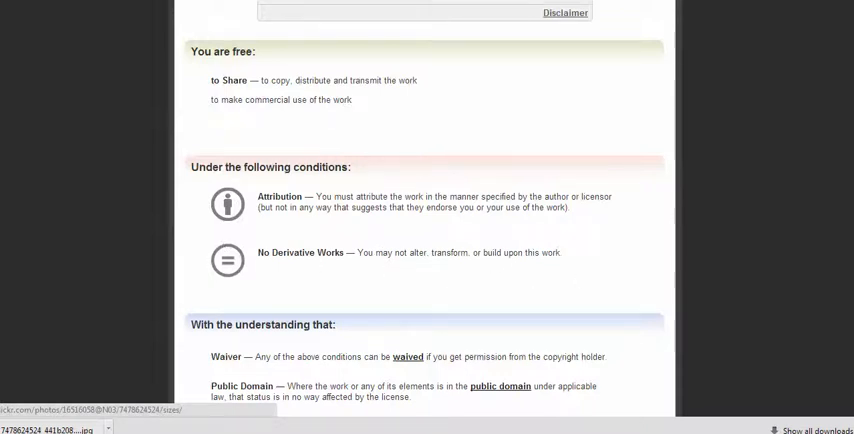
scroll(up, 3)
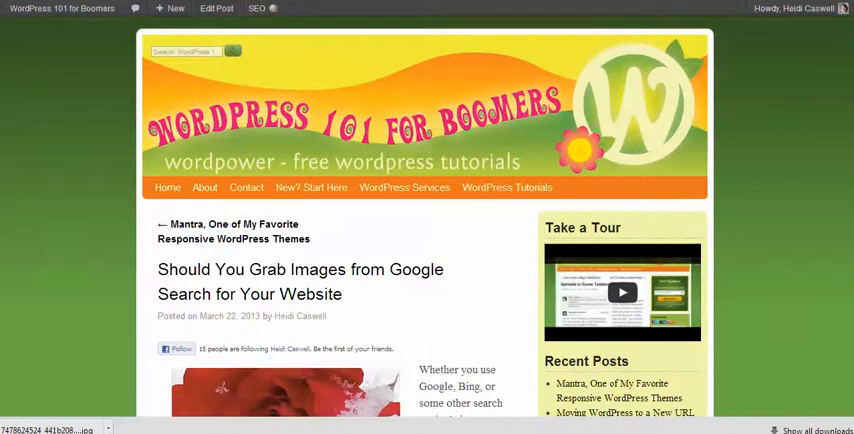
mouse_move(164, 398)
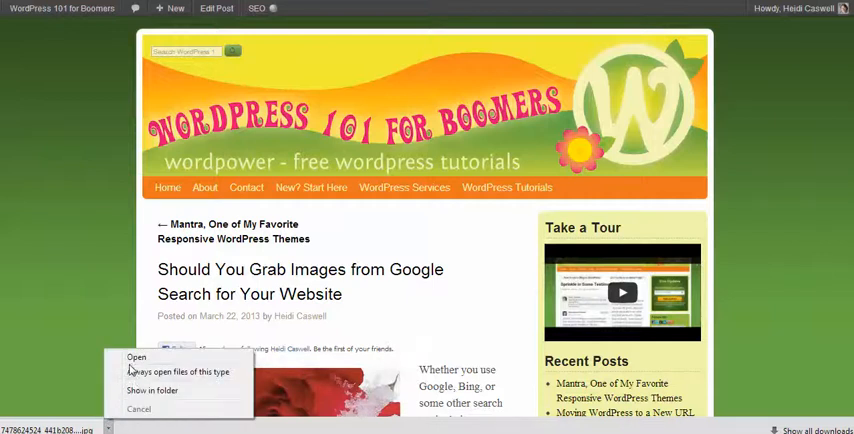
click(136, 356)
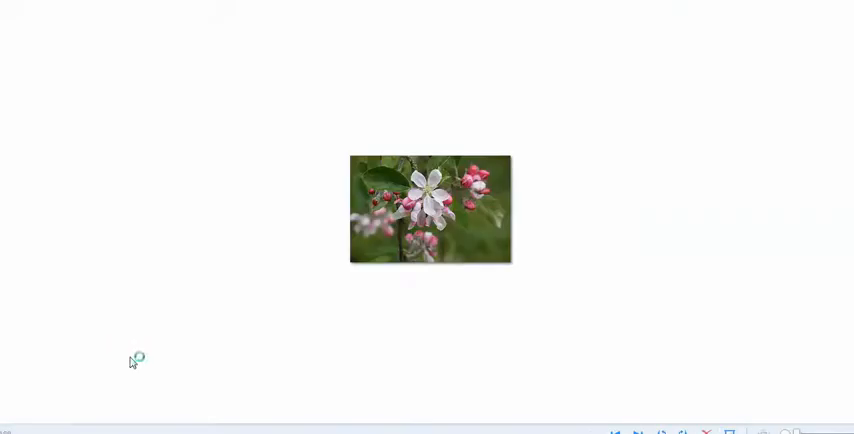
mouse_move(460, 260)
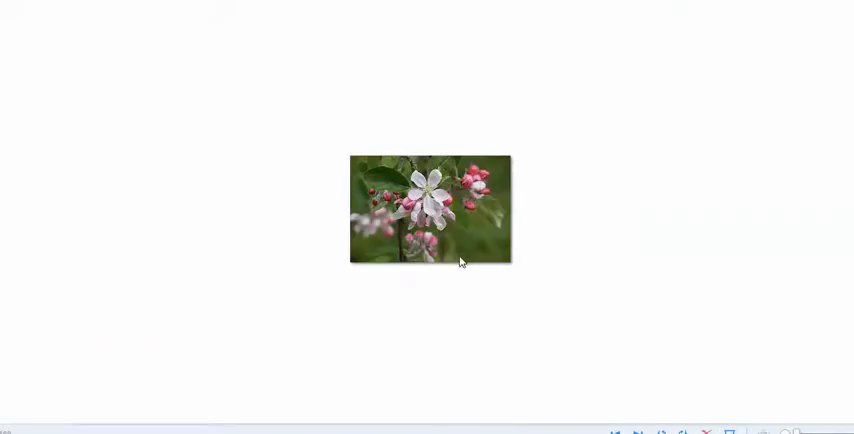
mouse_move(422, 392)
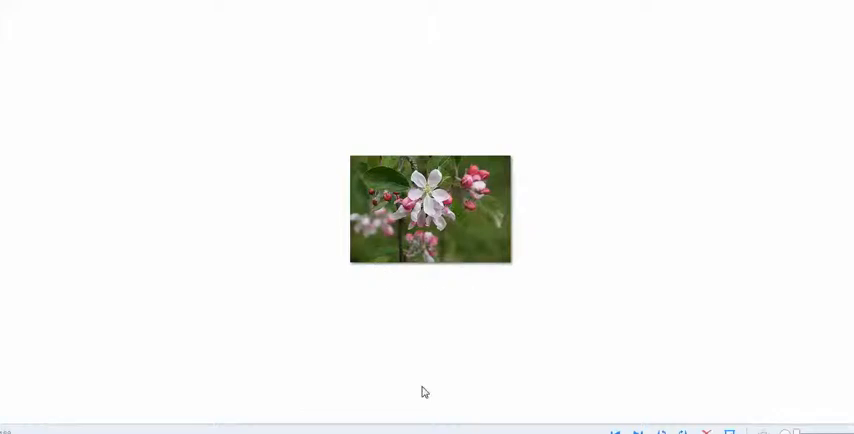
mouse_move(424, 272)
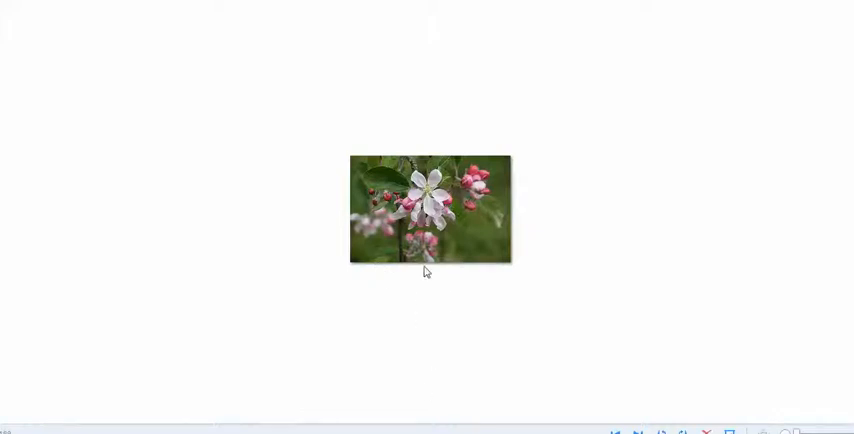
mouse_move(436, 224)
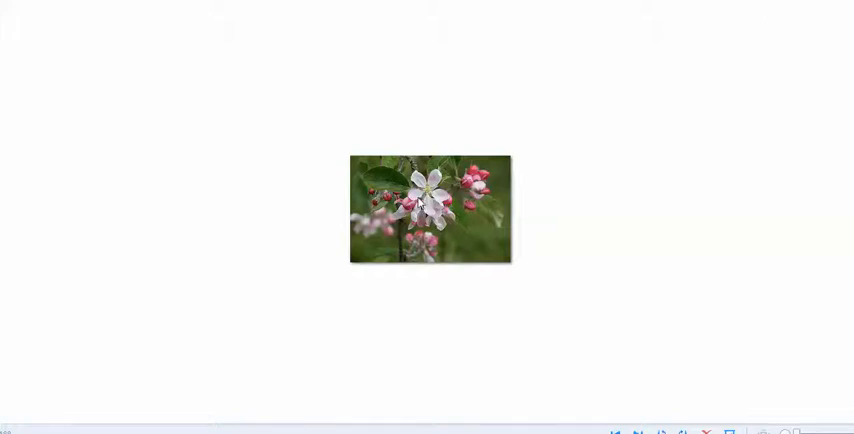
mouse_move(610, 176)
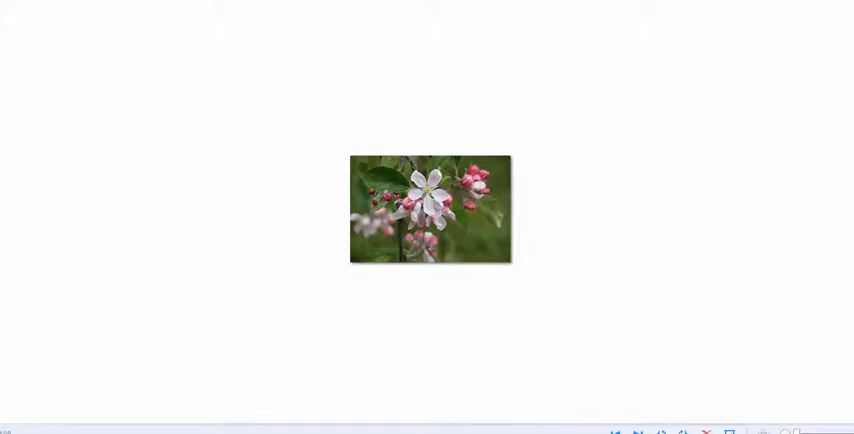
mouse_move(466, 204)
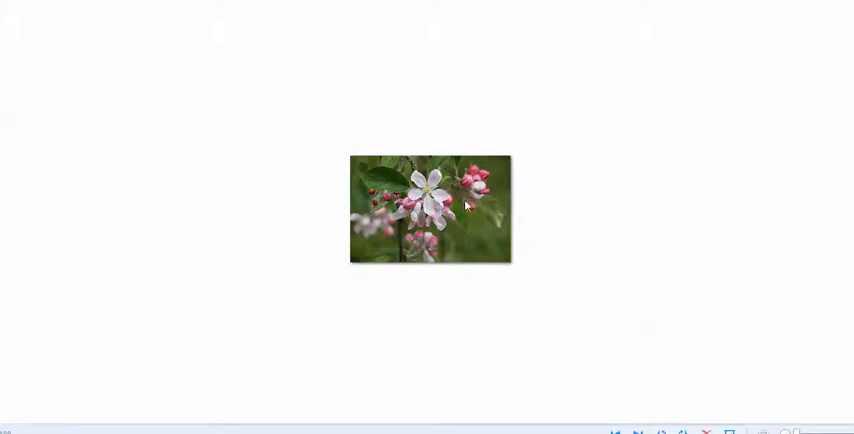
mouse_move(456, 226)
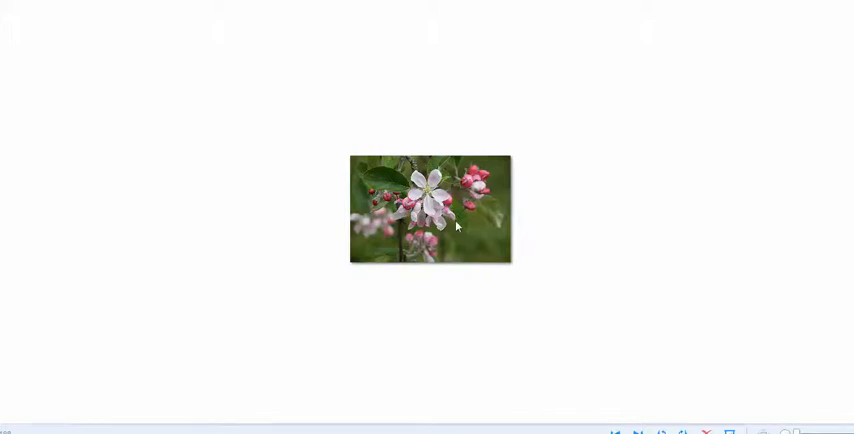